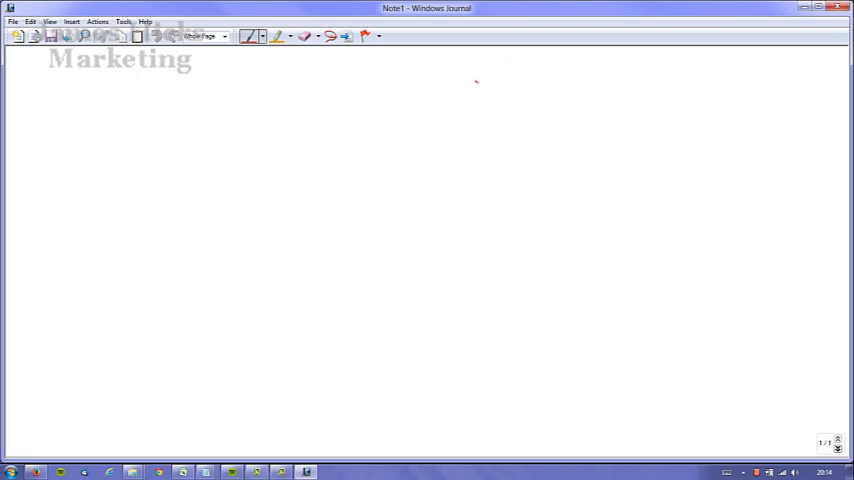
pyautogui.moveTo(442, 86)
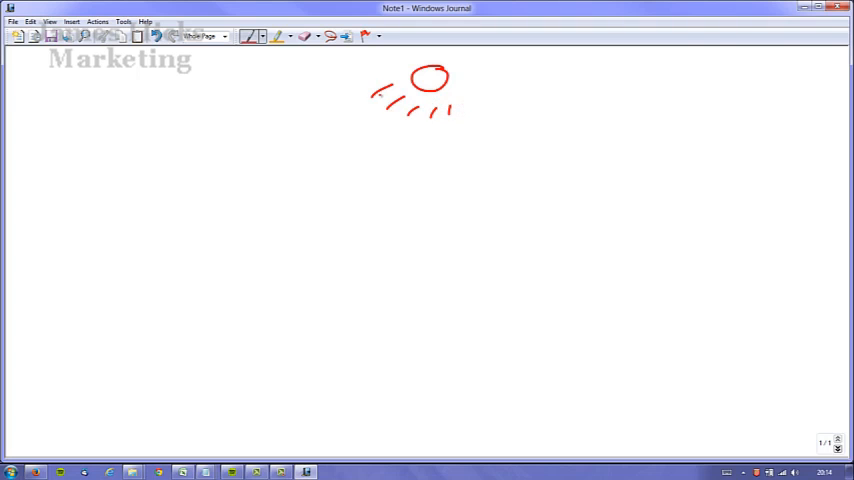
# Step: Extend the chain of small red circles leftward, joined by short connecting dashes
pyautogui.moveTo(344, 104); pyautogui.dragTo(400, 130)
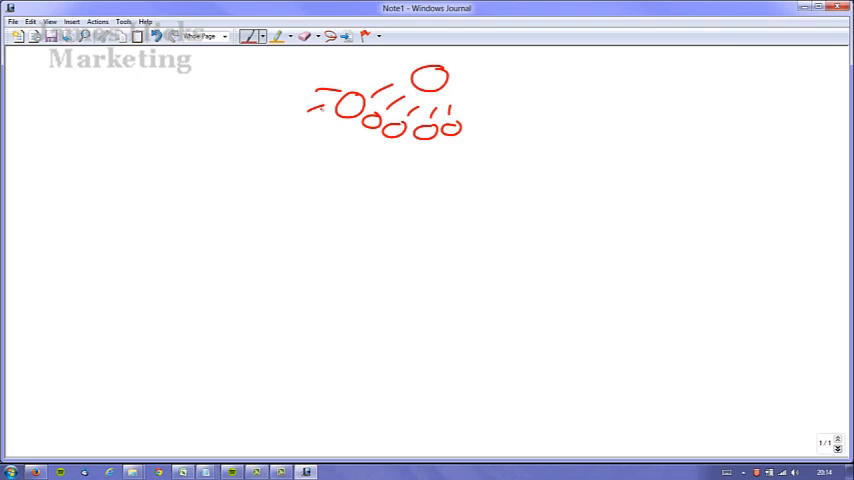
pyautogui.moveTo(320, 104); pyautogui.dragTo(304, 136)
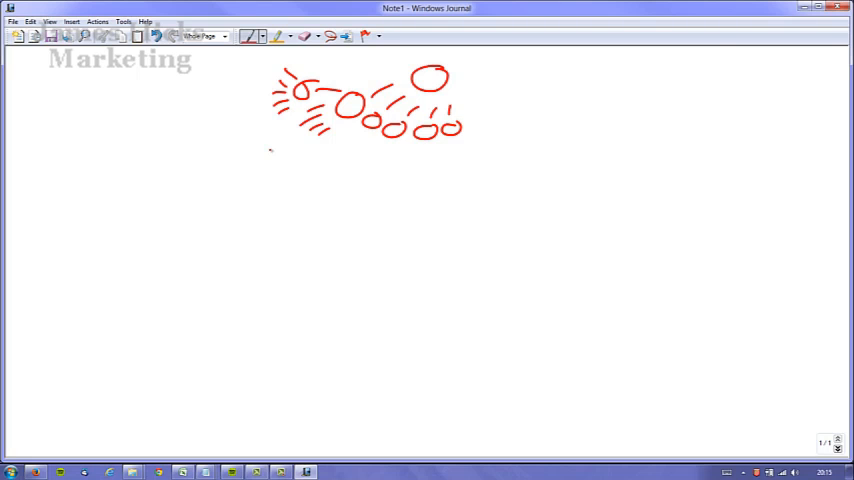
pyautogui.moveTo(270, 150)
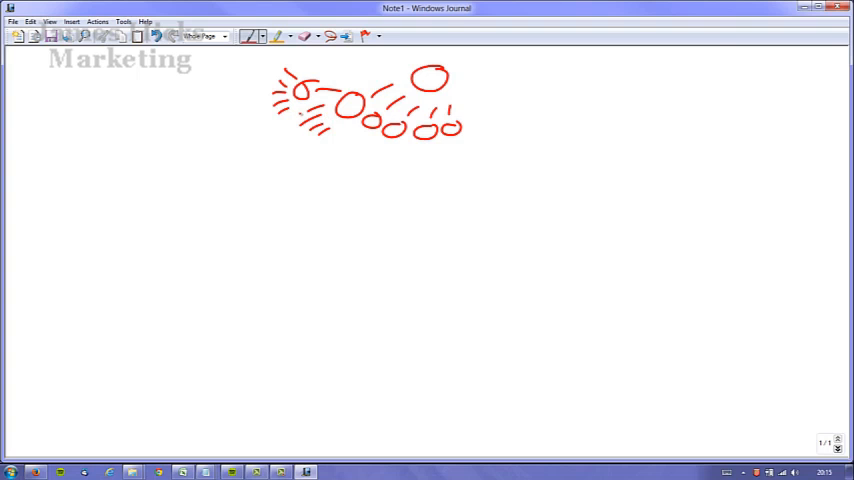
pyautogui.moveTo(182, 152)
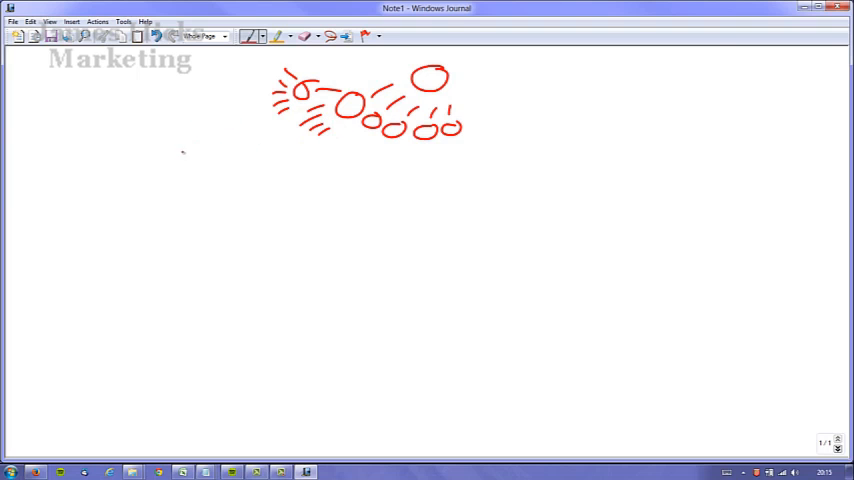
# Step: Draw a large tilted page at left with a heading scribble and rows of dashes
pyautogui.moveTo(104, 130); pyautogui.dragTo(190, 116)
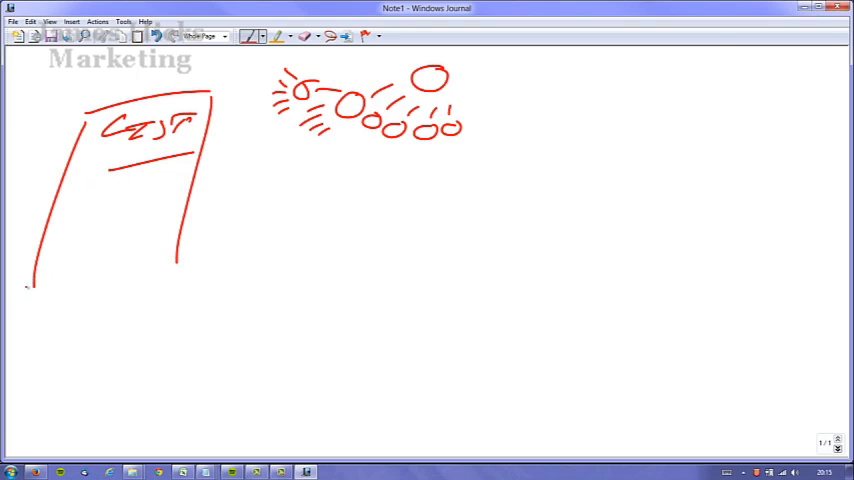
pyautogui.moveTo(36, 296); pyautogui.dragTo(176, 264)
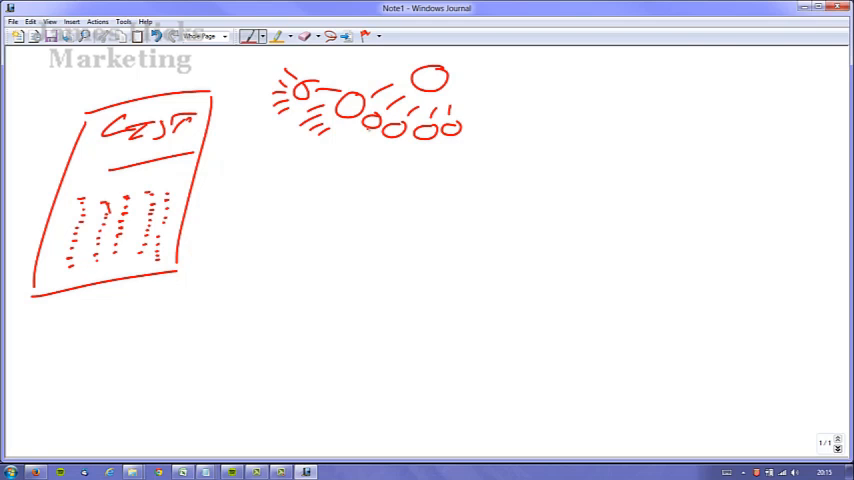
pyautogui.moveTo(234, 164); pyautogui.dragTo(304, 184)
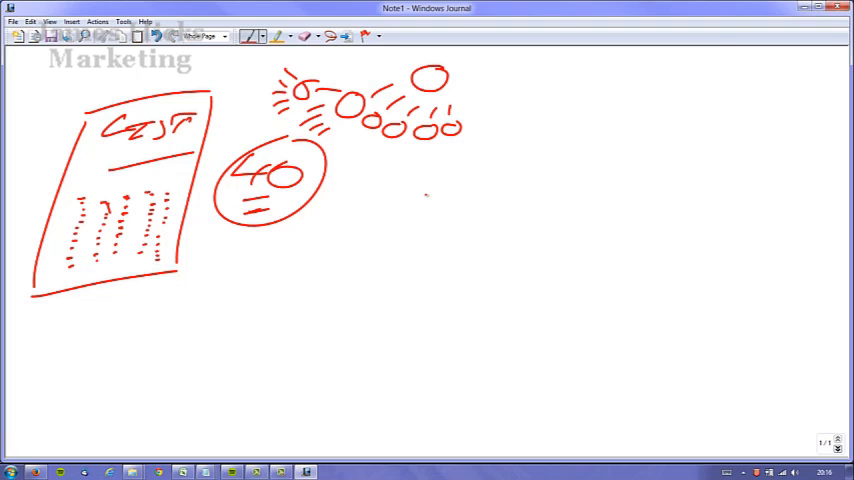
# Step: Draw a circle containing 40, a box to its right and short strokes below it
pyautogui.moveTo(350, 188); pyautogui.dragTo(378, 182)
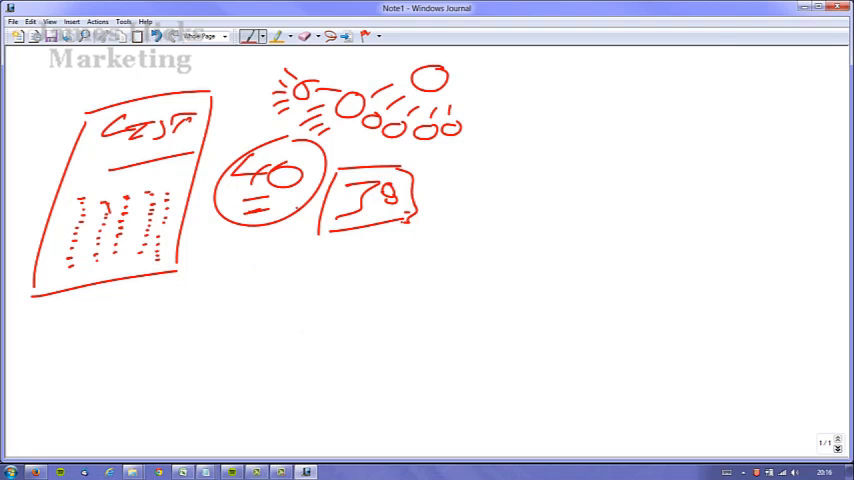
pyautogui.moveTo(222, 256); pyautogui.dragTo(238, 278)
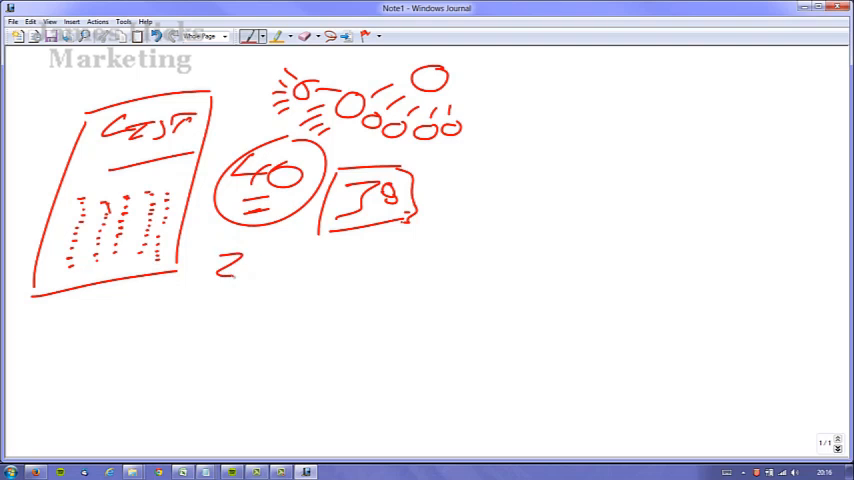
pyautogui.moveTo(210, 290); pyautogui.dragTo(244, 288)
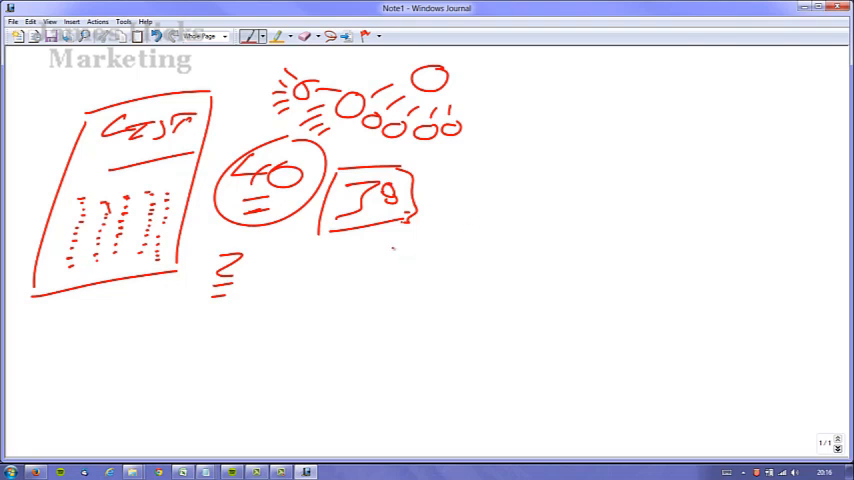
# Step: Add stacked lines beneath the 40 circle and handwrite 5 PEOPLE below the box
pyautogui.moveTo(380, 270); pyautogui.dragTo(396, 258)
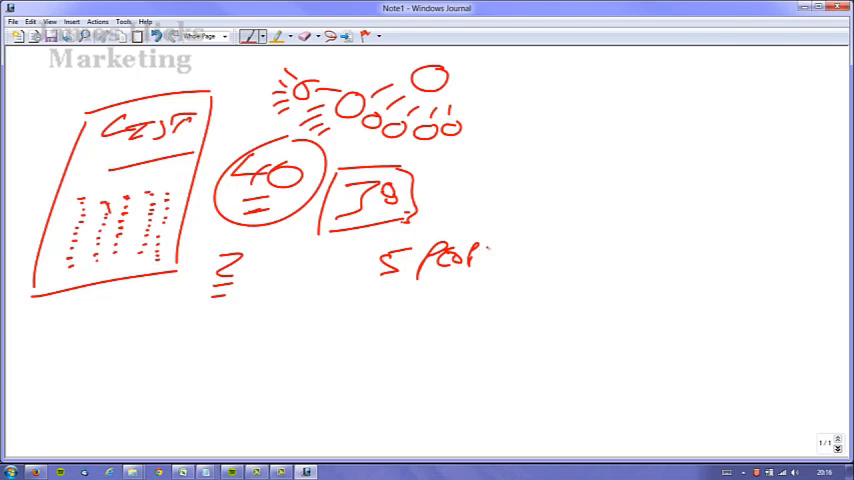
pyautogui.moveTo(484, 256); pyautogui.dragTo(510, 250)
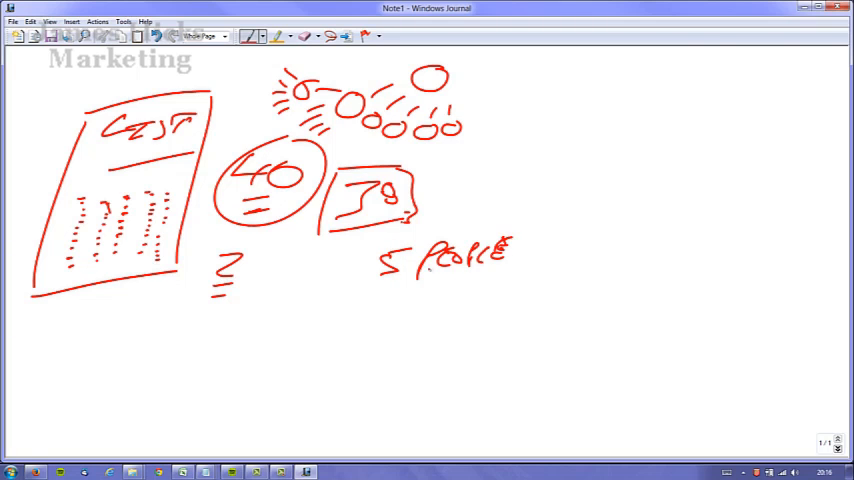
pyautogui.moveTo(324, 316); pyautogui.dragTo(344, 304)
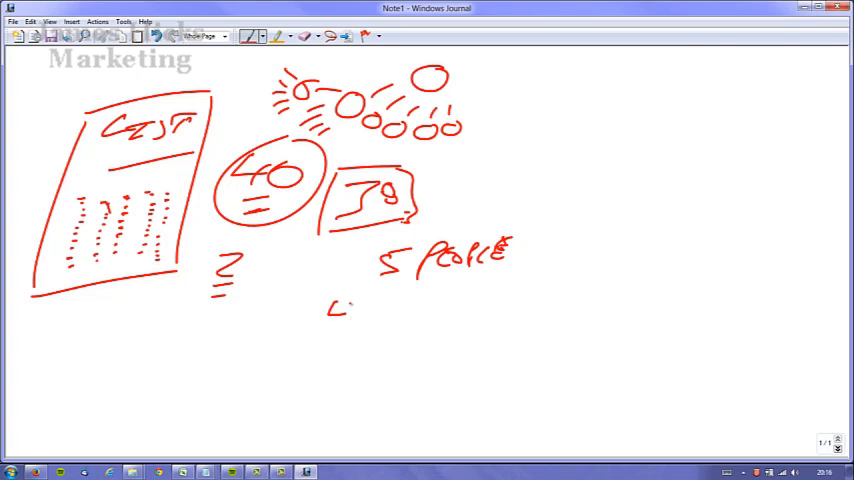
# Step: Sketch a hand-like shape under PEOPLE and start a label to its right
pyautogui.moveTo(324, 300); pyautogui.dragTo(390, 320)
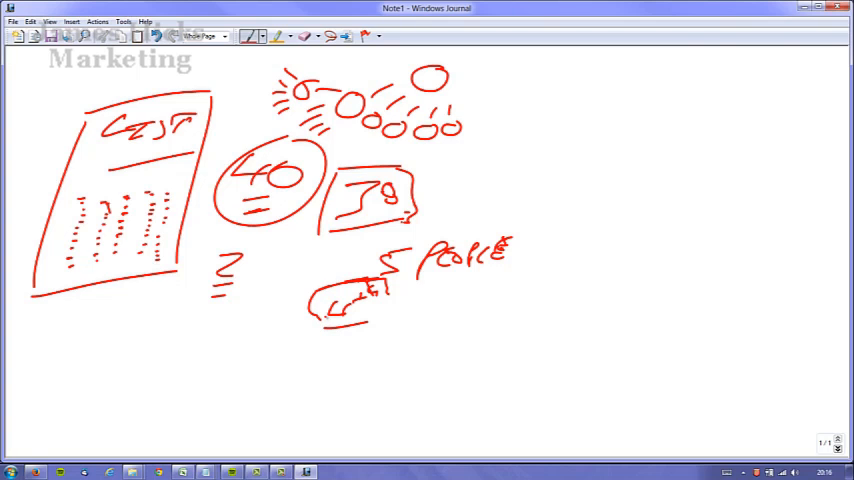
pyautogui.moveTo(424, 316); pyautogui.dragTo(440, 330)
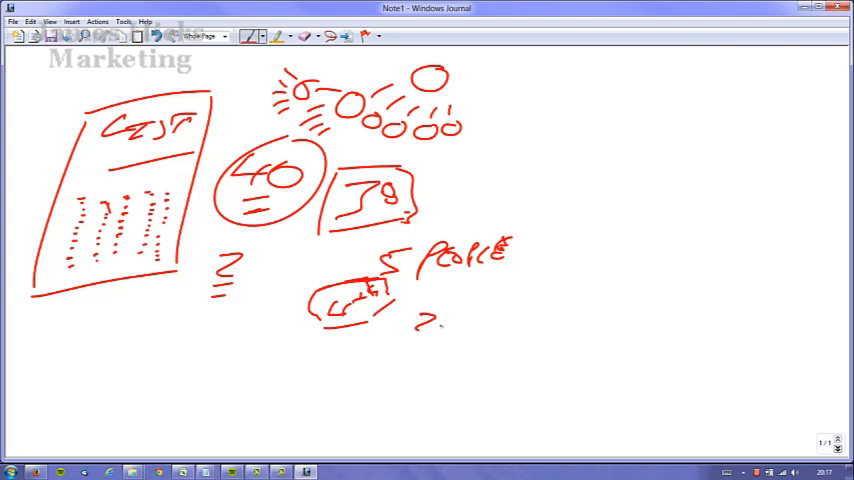
pyautogui.moveTo(420, 320); pyautogui.dragTo(480, 320)
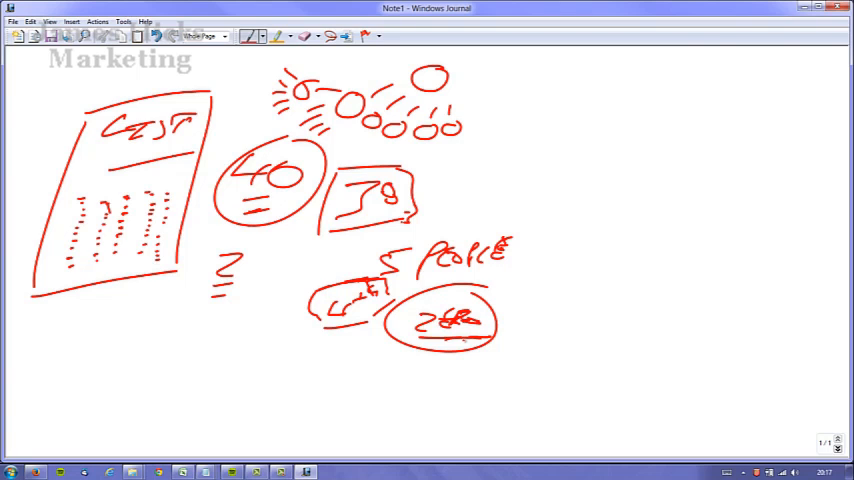
# Step: Circle the label, then letter and underline a word at upper right with arrows pointing to it
pyautogui.moveTo(596, 112); pyautogui.dragTo(670, 118)
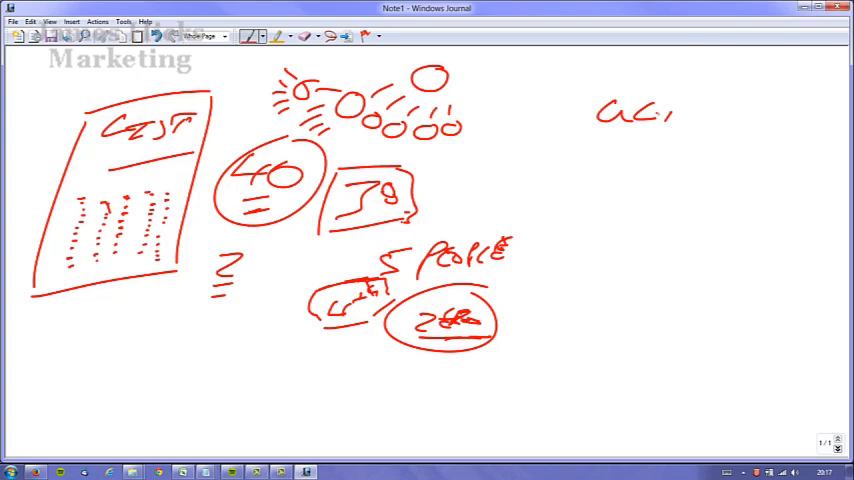
pyautogui.moveTo(660, 112); pyautogui.dragTo(770, 112)
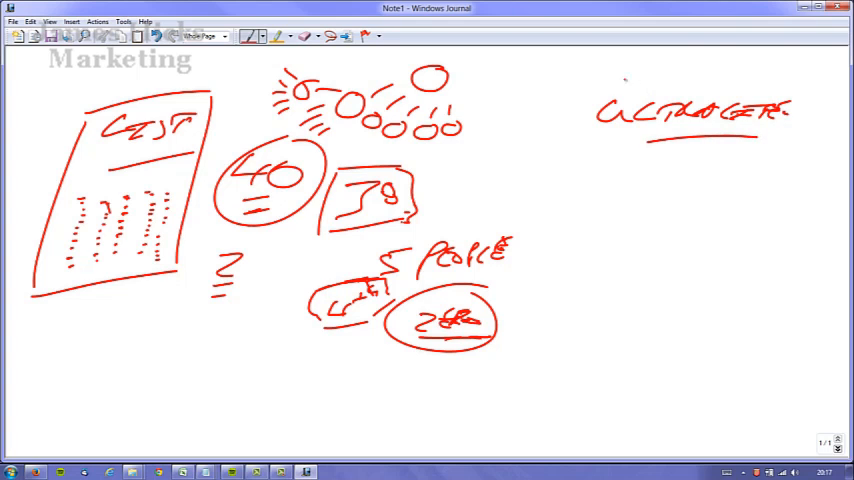
pyautogui.moveTo(520, 122); pyautogui.dragTo(564, 122)
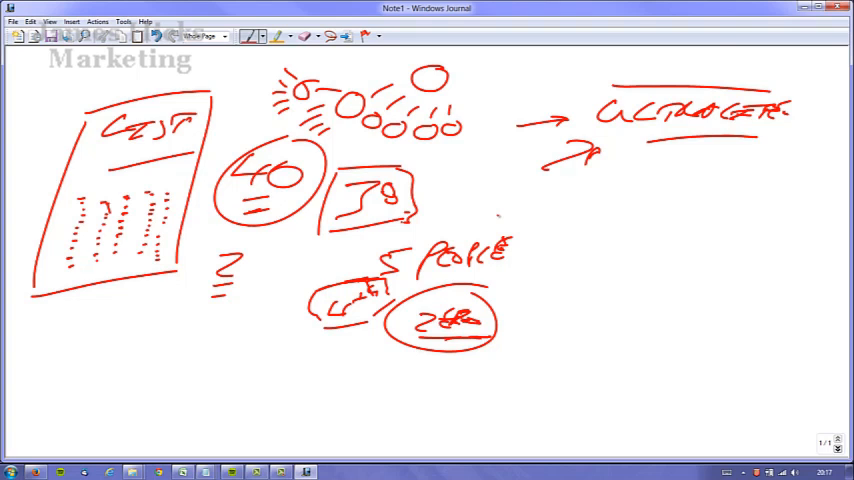
pyautogui.moveTo(564, 164); pyautogui.dragTo(616, 150)
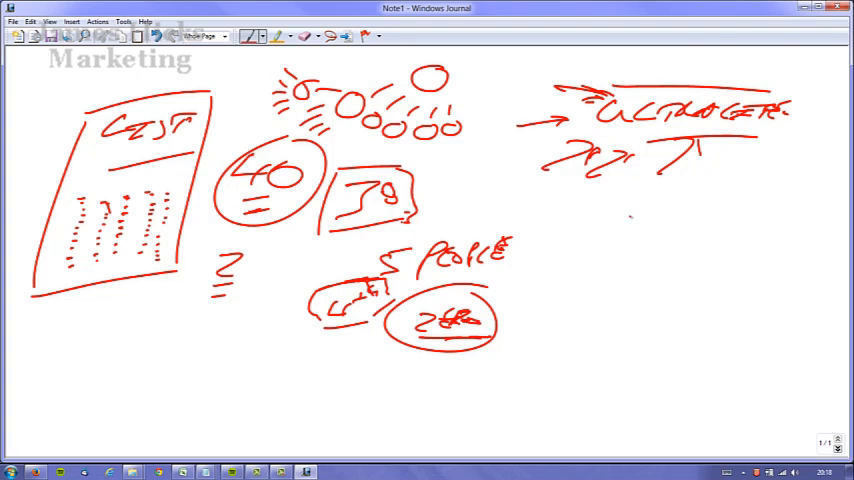
# Step: Add more arrows around the upper-right word and labels and shapes at lower right
pyautogui.moveTo(600, 212); pyautogui.dragTo(684, 218)
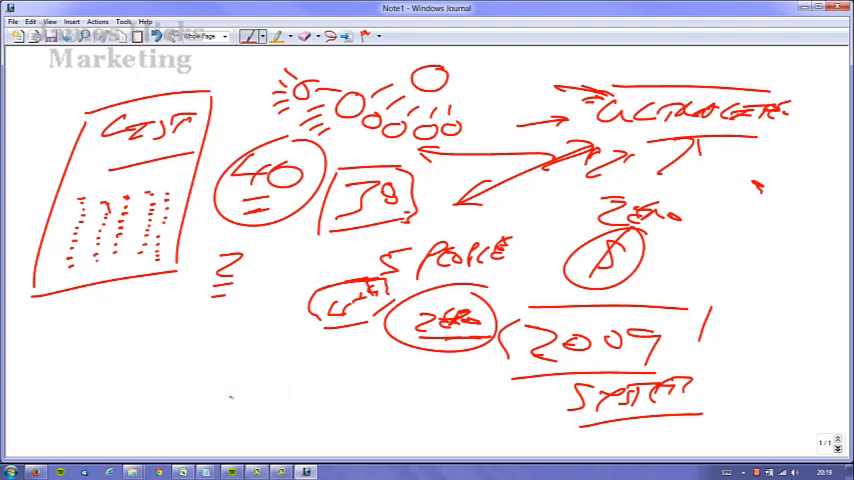
pyautogui.moveTo(216, 390); pyautogui.dragTo(320, 396)
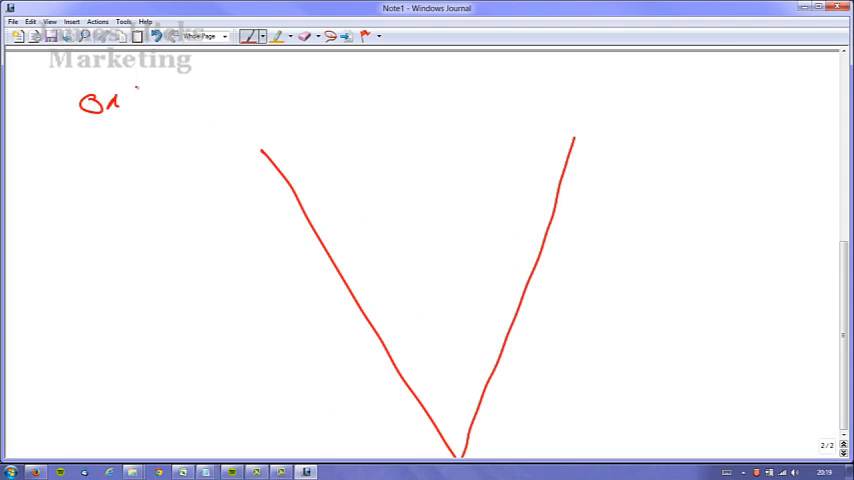
# Step: Handwrite the underlined ONLINE heading, TRAFFIC = REAL PEOPLE across the top, and two dash notes at right
pyautogui.moveTo(124, 100); pyautogui.dragTo(184, 100)
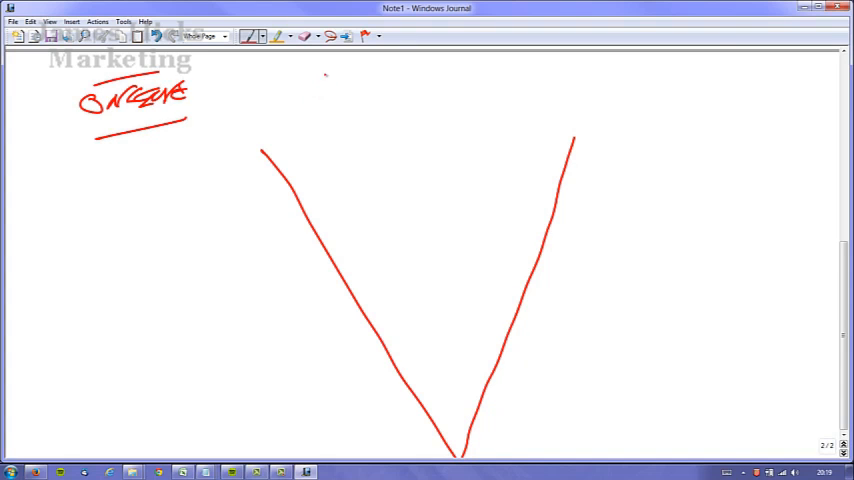
pyautogui.moveTo(300, 84); pyautogui.dragTo(400, 84)
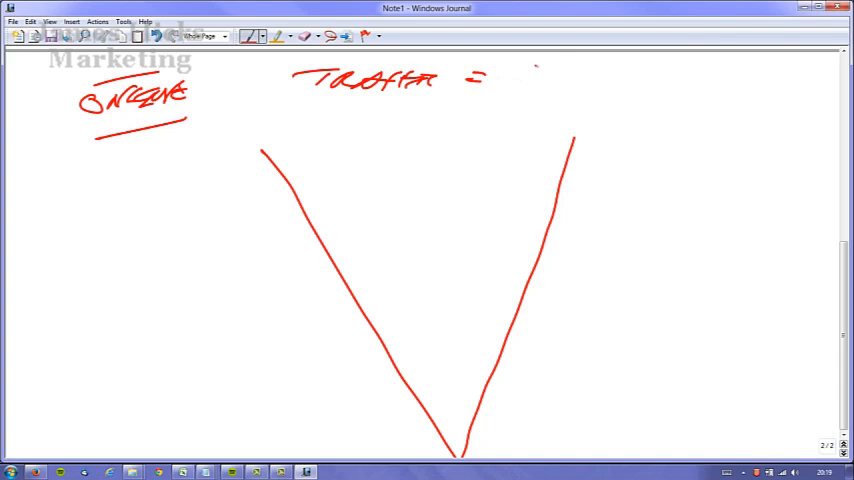
pyautogui.moveTo(516, 76); pyautogui.dragTo(624, 80)
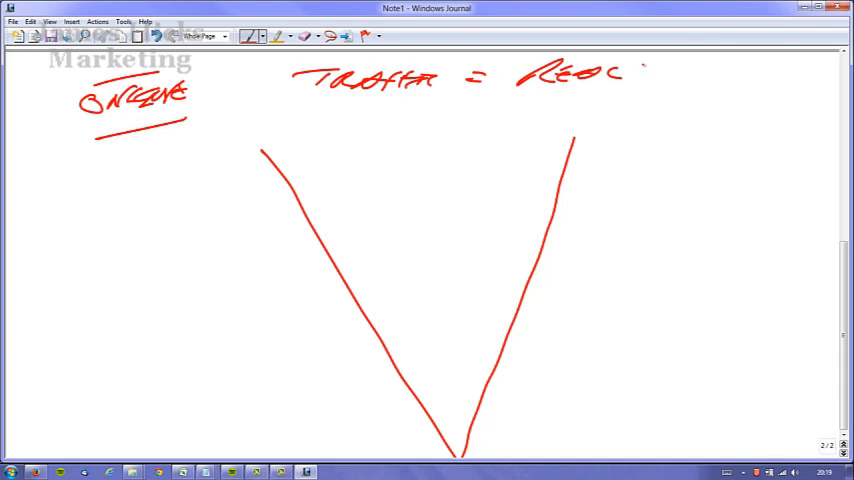
pyautogui.moveTo(630, 76); pyautogui.dragTo(730, 76)
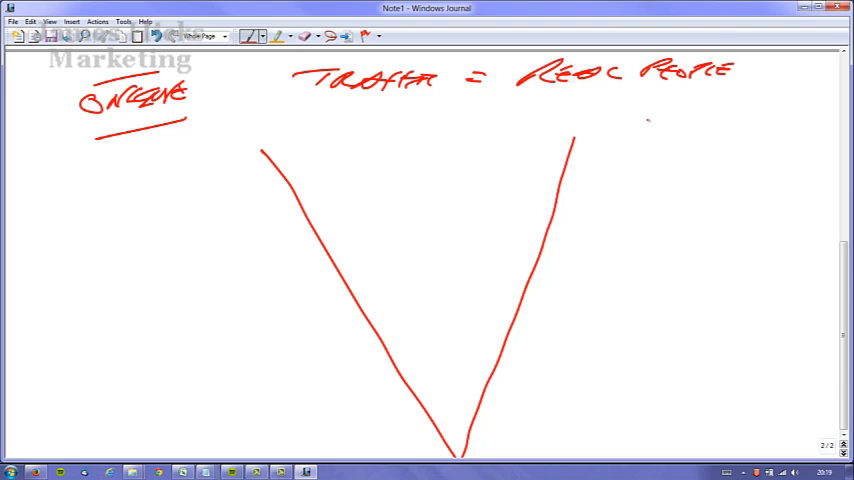
pyautogui.moveTo(636, 130); pyautogui.dragTo(696, 136)
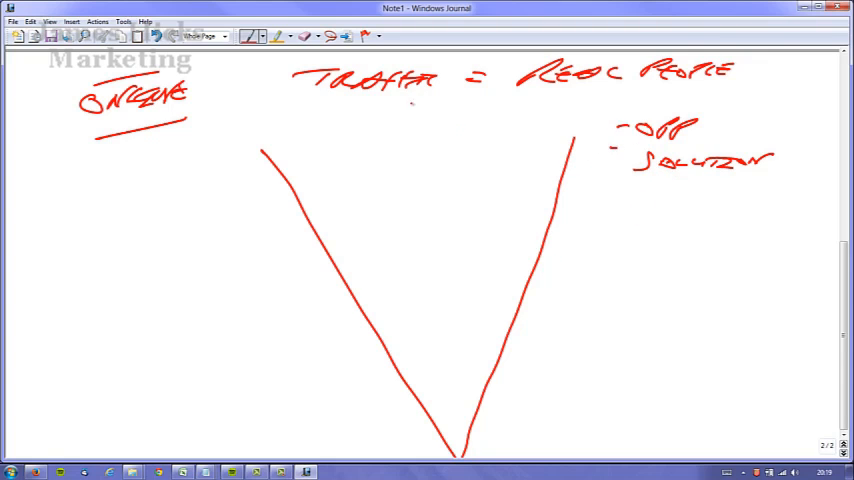
# Step: Draw arrows from TRAFFIC into the funnel, divide it into OFFER, LEADS and LIST bands, and add a left arrow
pyautogui.moveTo(360, 120); pyautogui.dragTo(460, 120)
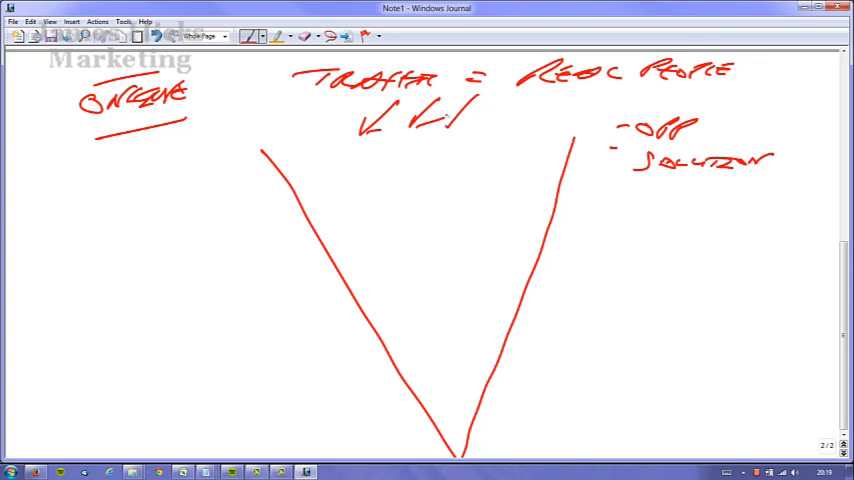
pyautogui.moveTo(450, 126); pyautogui.dragTo(510, 116)
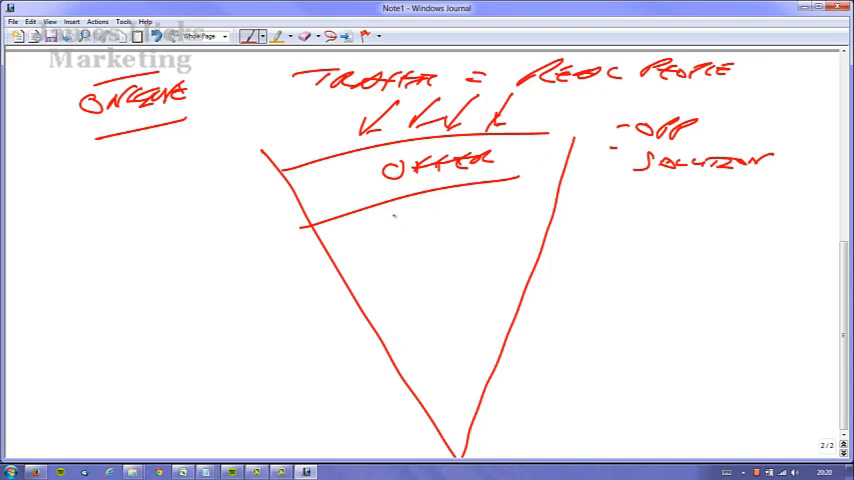
pyautogui.moveTo(384, 210); pyautogui.dragTo(500, 210)
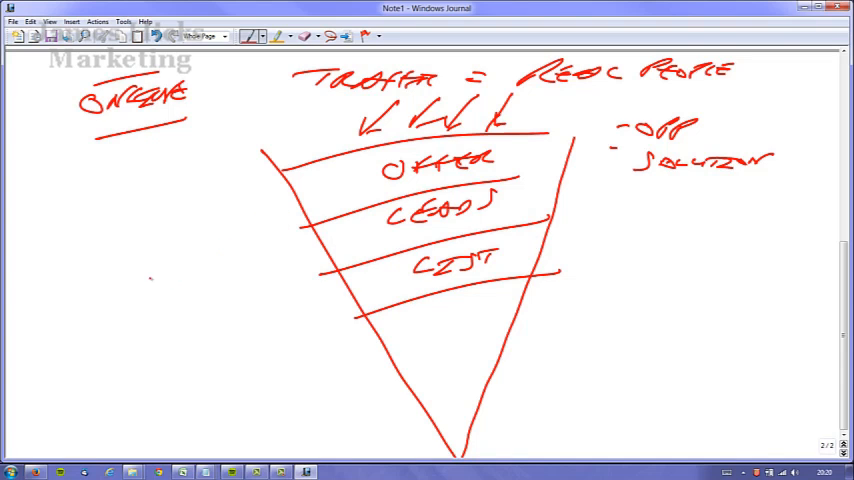
pyautogui.moveTo(284, 300); pyautogui.dragTo(350, 298)
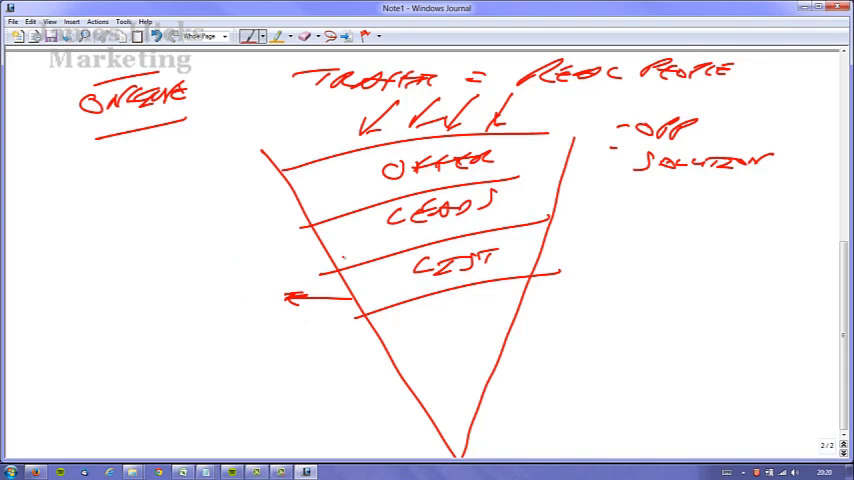
# Step: Write WARM MARKET at the left and enclose it in a cloud with arrows
pyautogui.moveTo(130, 168); pyautogui.dragTo(180, 170)
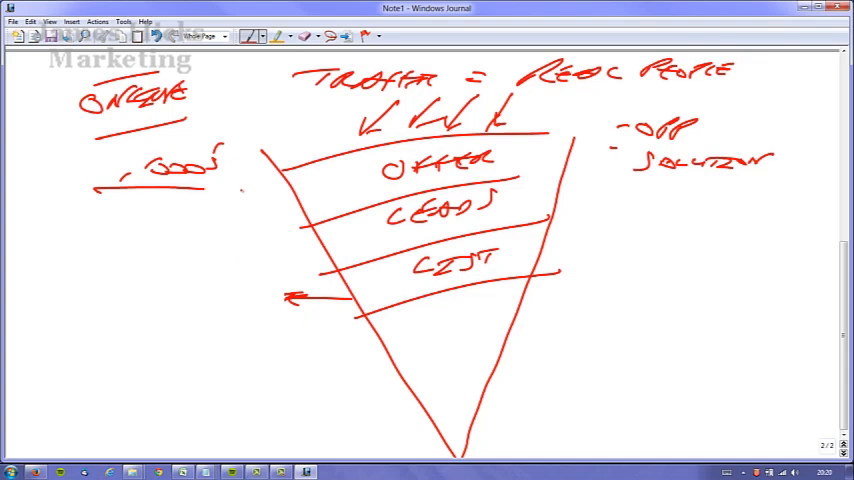
pyautogui.moveTo(84, 250); pyautogui.dragTo(164, 250)
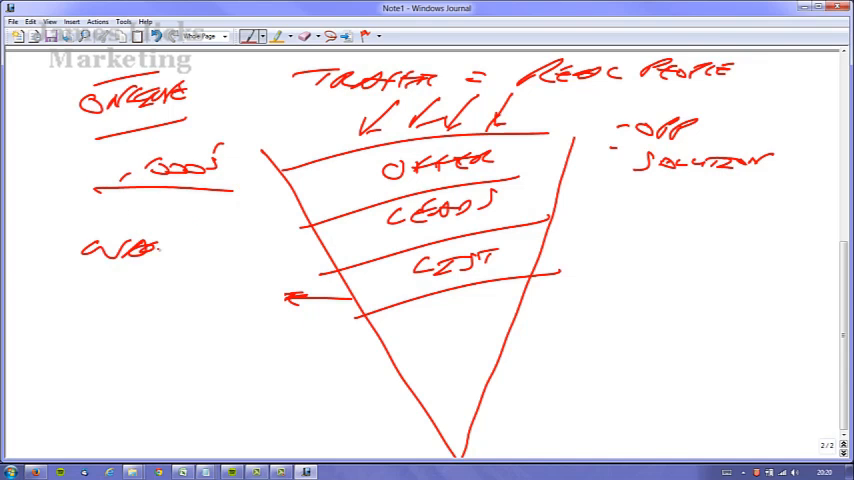
pyautogui.moveTo(150, 244); pyautogui.dragTo(190, 284)
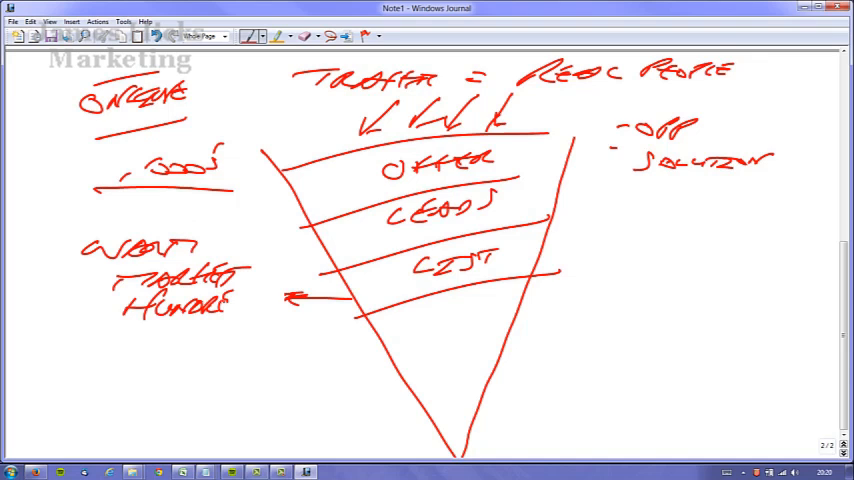
pyautogui.moveTo(80, 230); pyautogui.dragTo(250, 310)
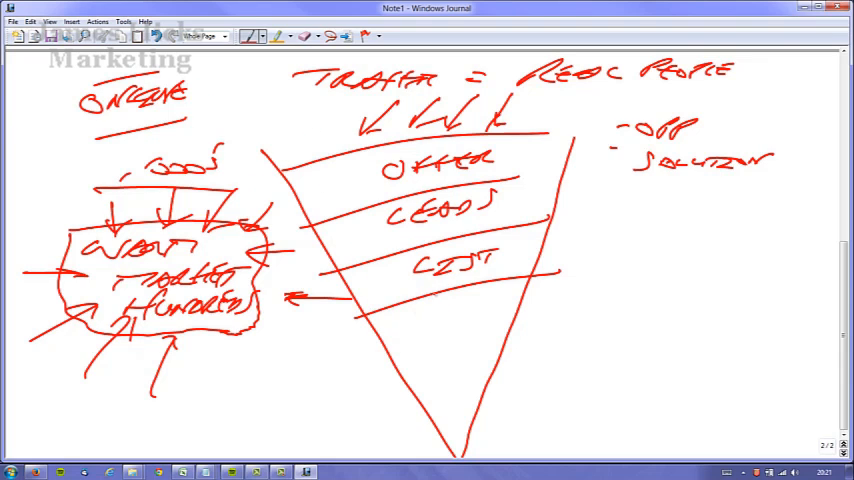
# Step: Label the bottom funnel band
pyautogui.moveTo(416, 310); pyautogui.dragTo(404, 320)
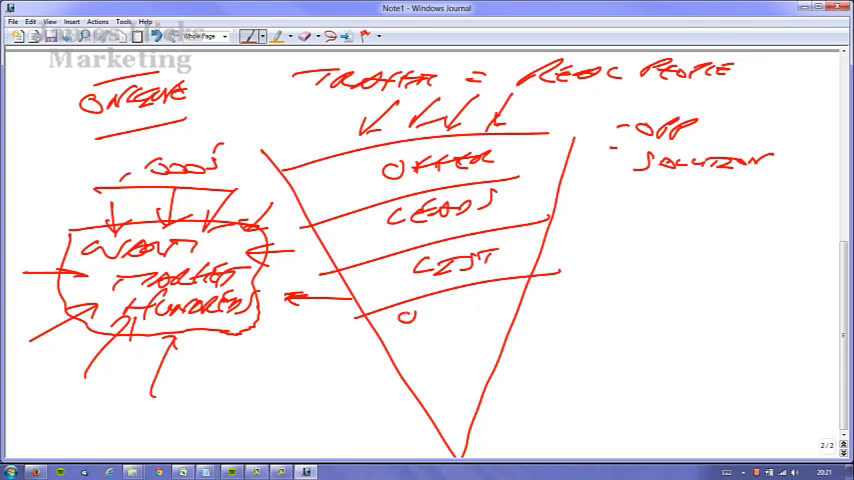
pyautogui.moveTo(420, 308); pyautogui.dragTo(490, 308)
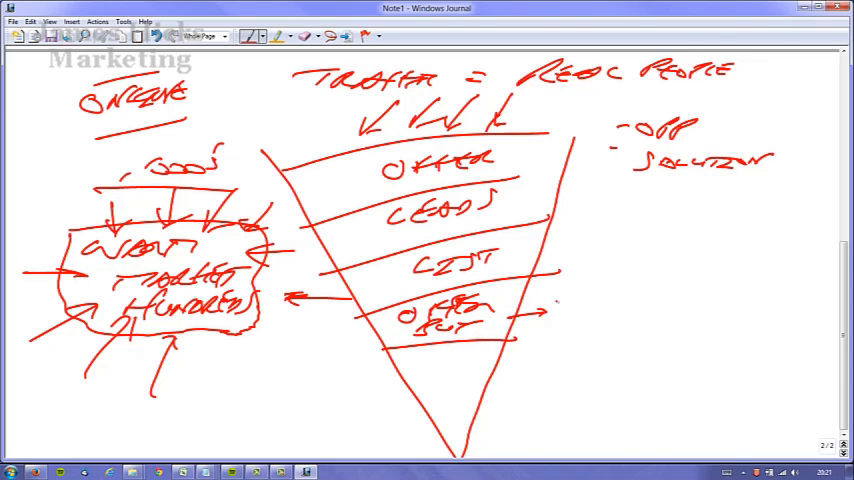
# Step: Note a price range beside the bottom band and draw a circled symbol with arrows and a note below
pyautogui.moveTo(548, 310); pyautogui.dragTo(564, 300)
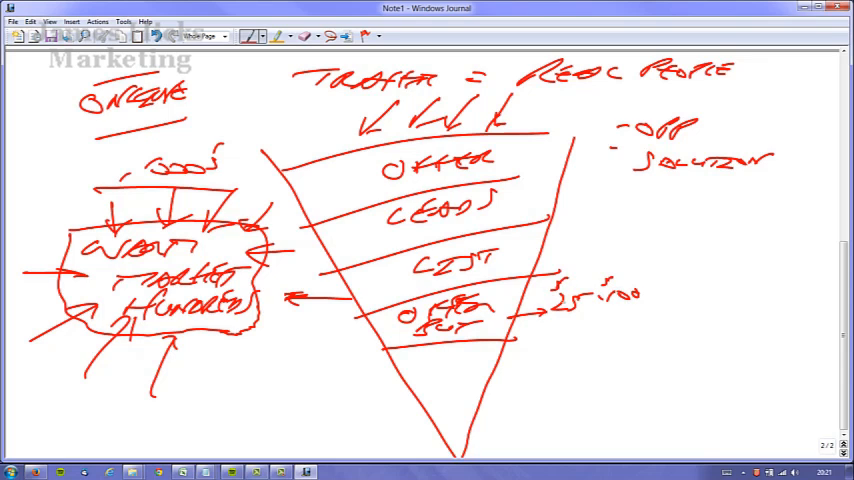
pyautogui.moveTo(644, 250)
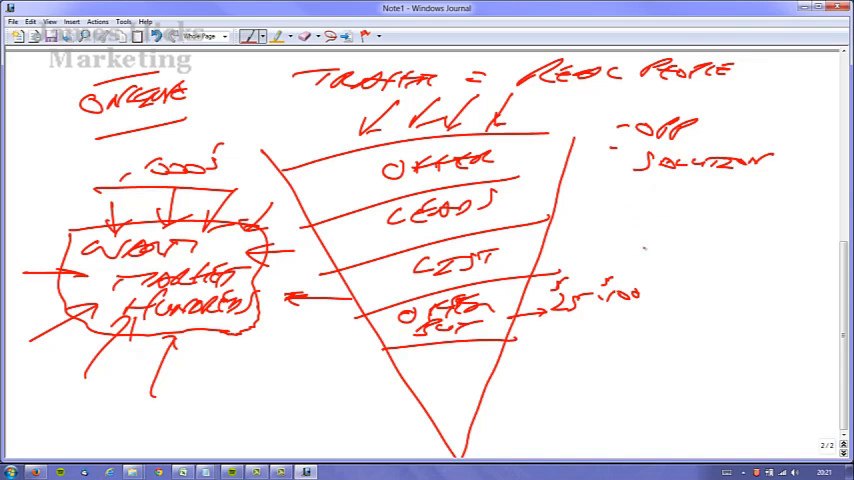
pyautogui.moveTo(640, 204); pyautogui.dragTo(650, 216)
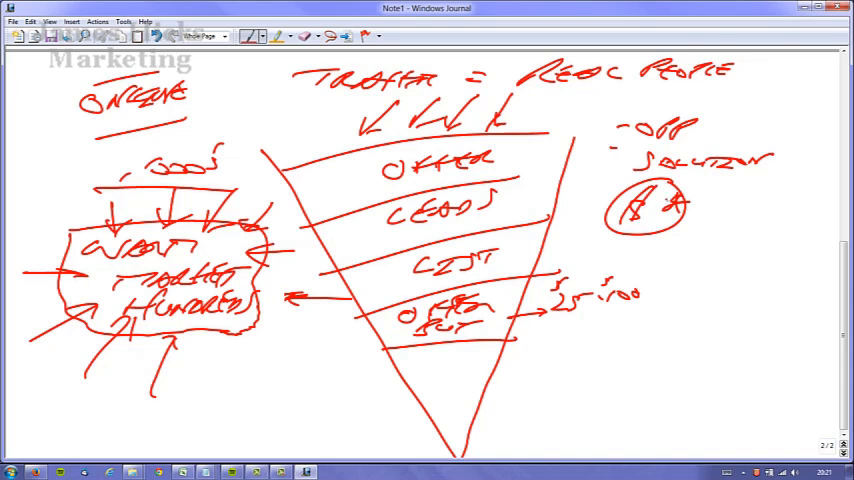
pyautogui.moveTo(640, 230); pyautogui.dragTo(600, 270)
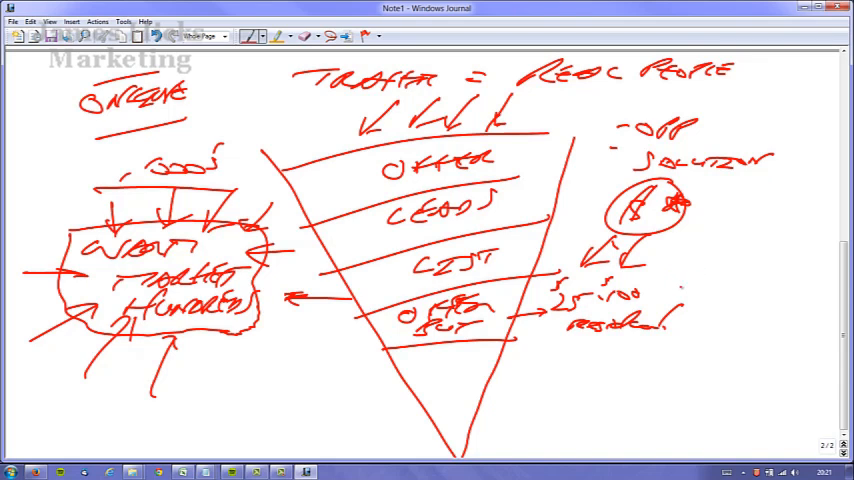
# Step: Draw a right-pointing arrow to a boxed label at the far right, with arrows around it
pyautogui.moveTo(684, 284); pyautogui.dragTo(744, 284)
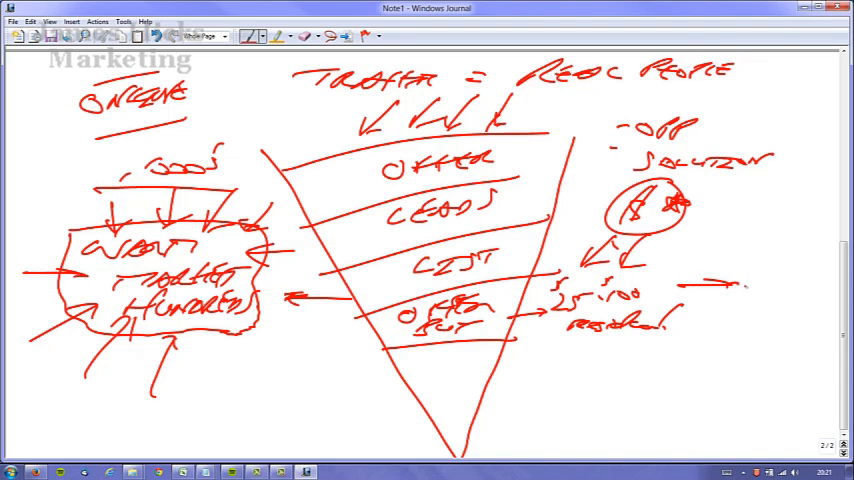
pyautogui.moveTo(744, 284); pyautogui.dragTo(796, 284)
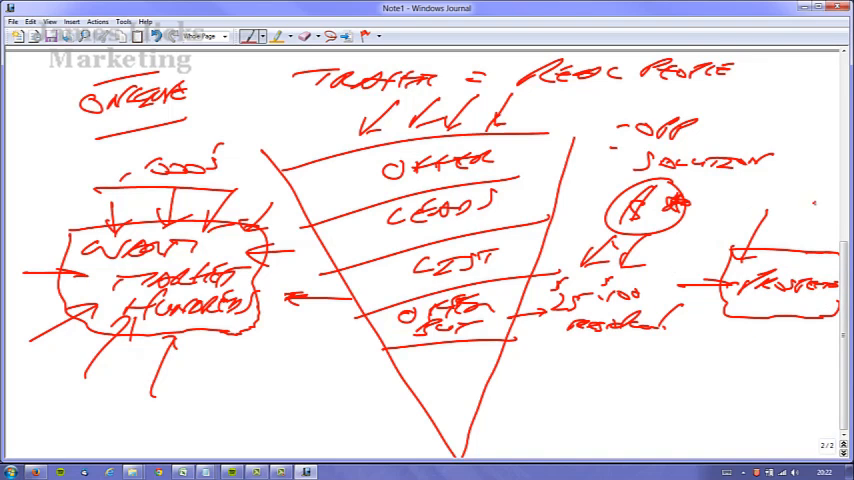
pyautogui.moveTo(790, 210); pyautogui.dragTo(720, 340)
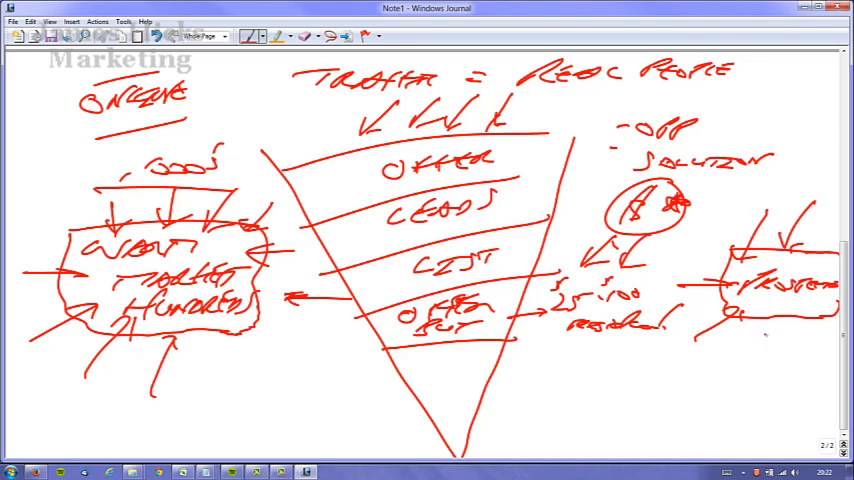